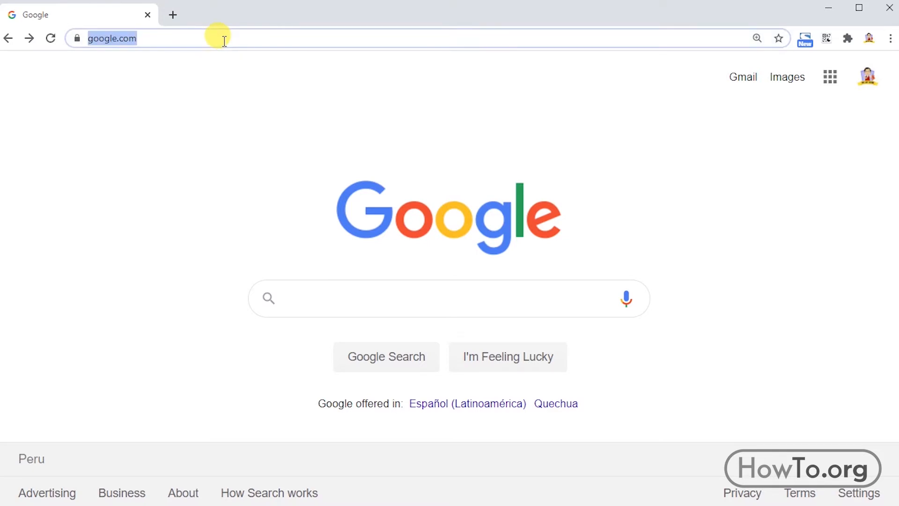
Step: Load instagram.com in the Chrome address bar
type("instagram.com")
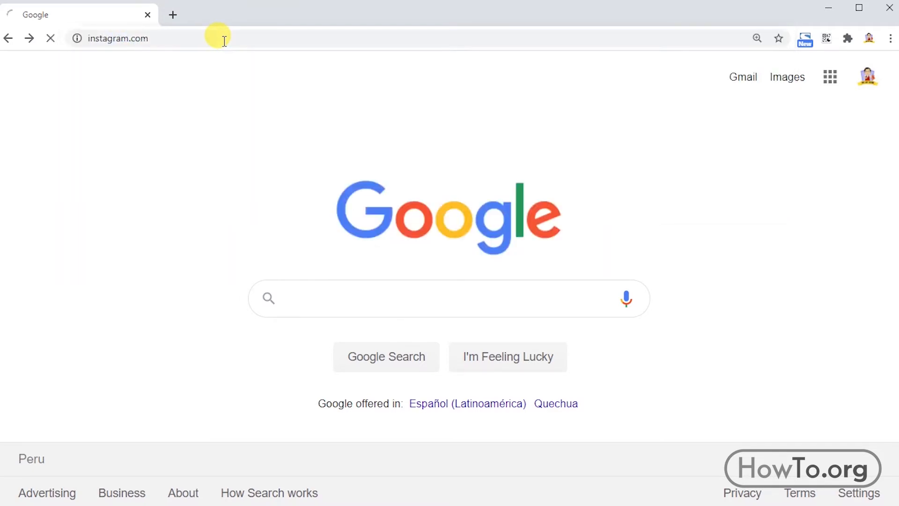
key("Enter")
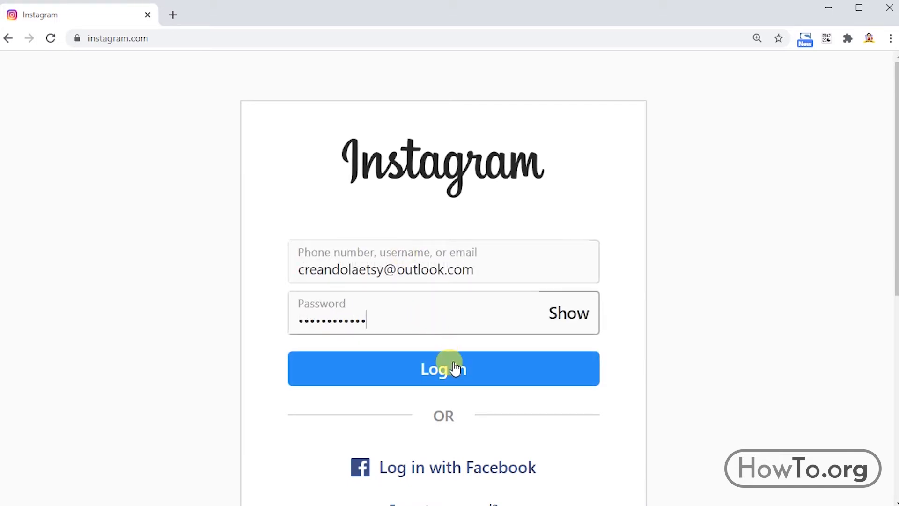
Step: Sign in to the existing account, then log out from the avatar menu
left_click(443, 369)
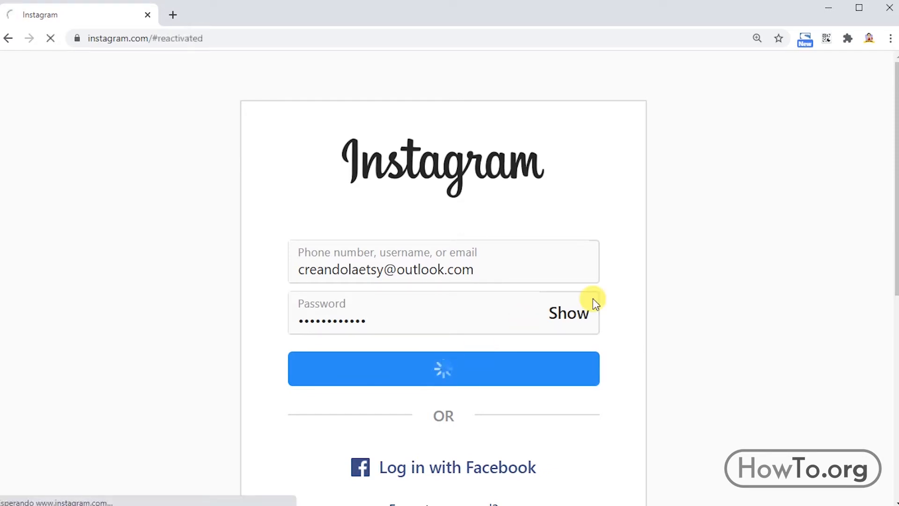
left_click(443, 368)
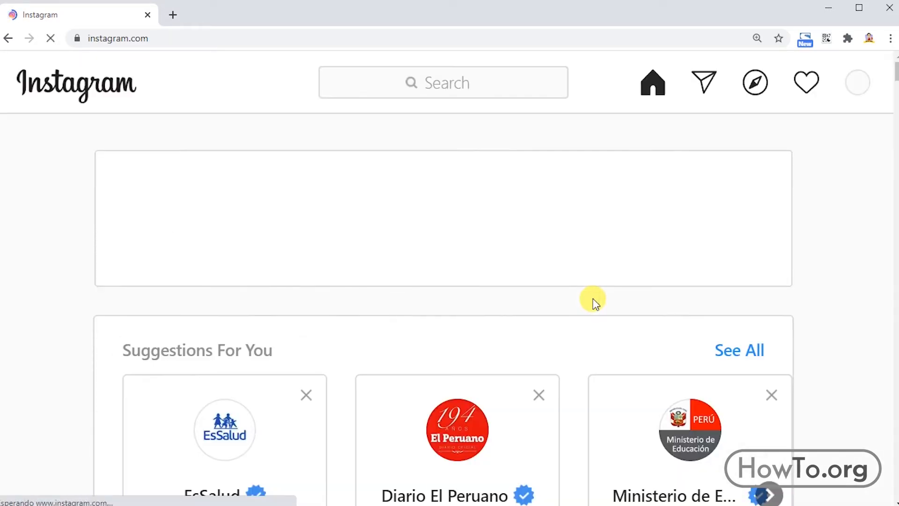
left_click(857, 83)
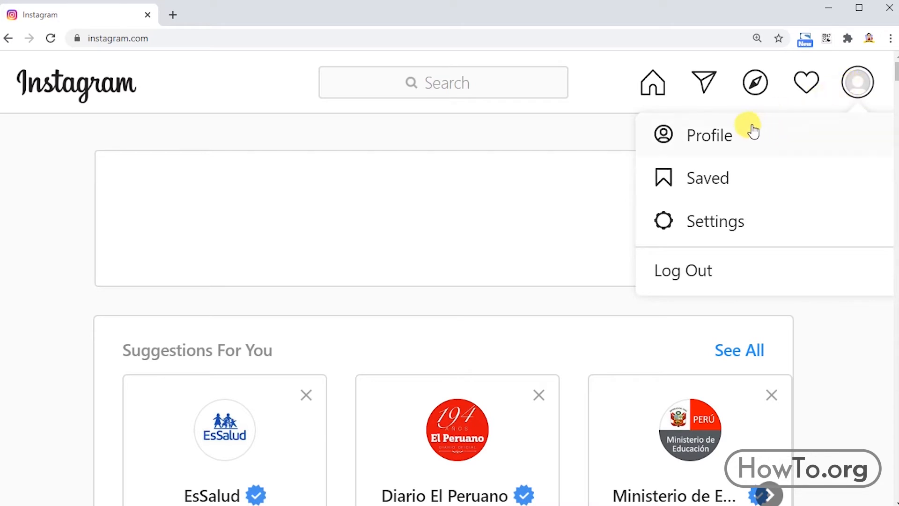
left_click(709, 135)
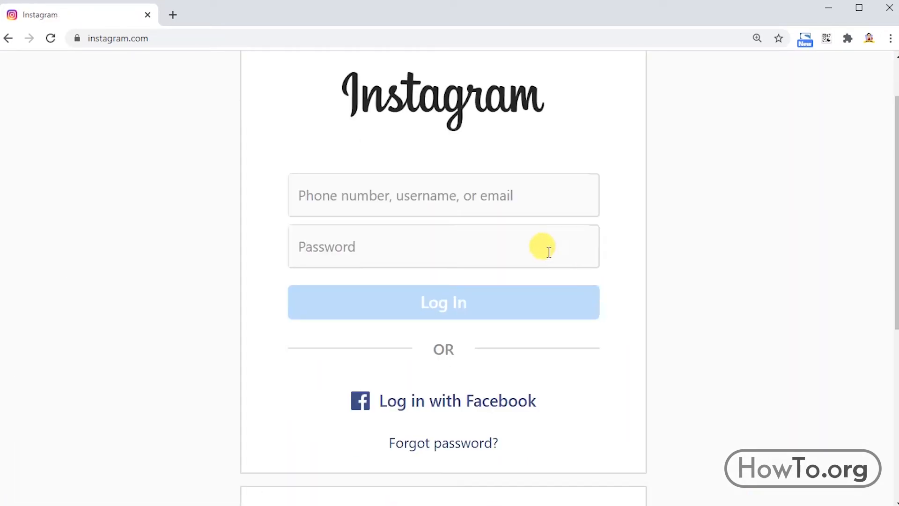
Step: Start a new account from the Sign up link on the login page
scroll("down", 3)
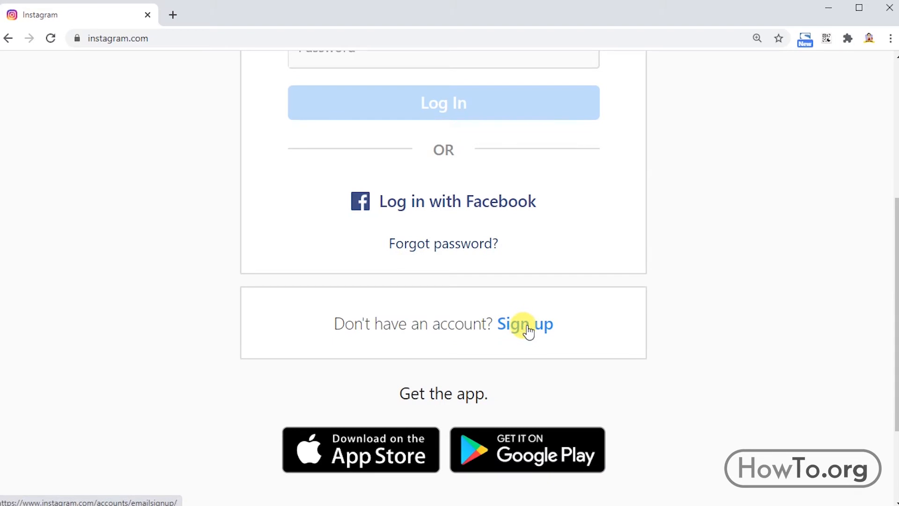
left_click(525, 324)
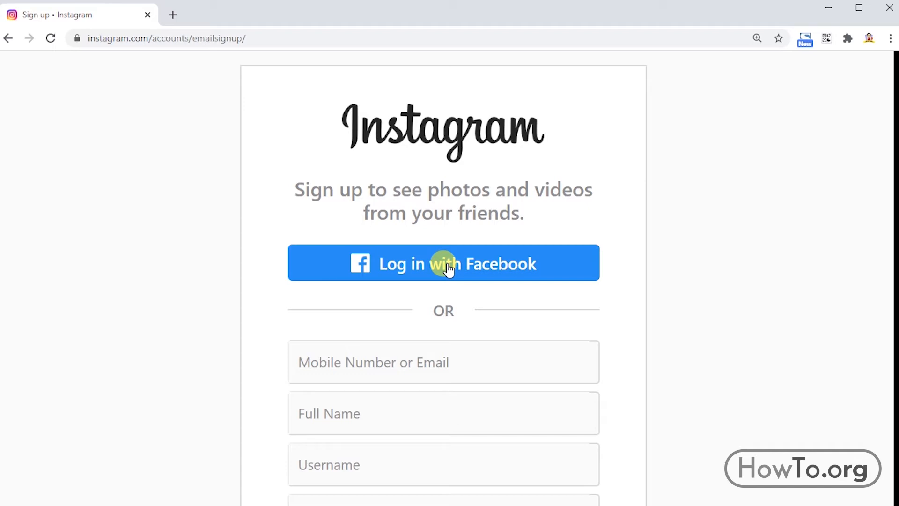
scroll("down", 3)
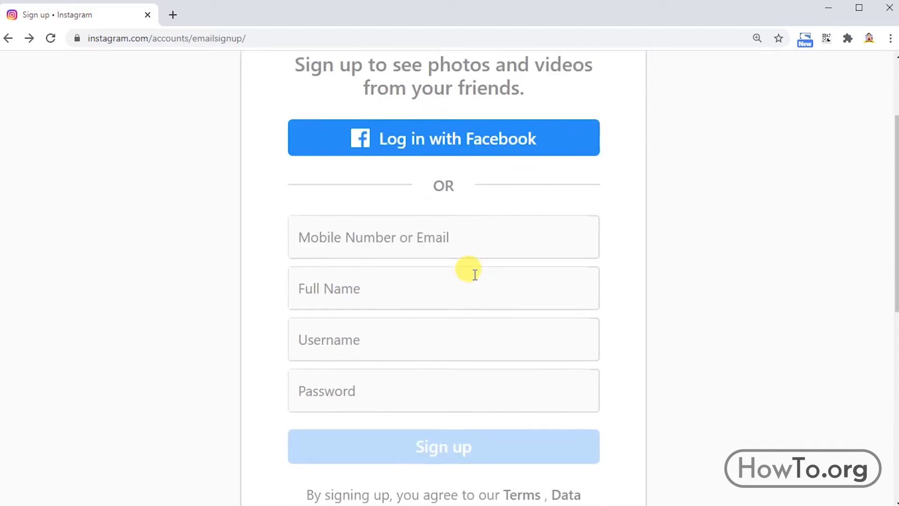
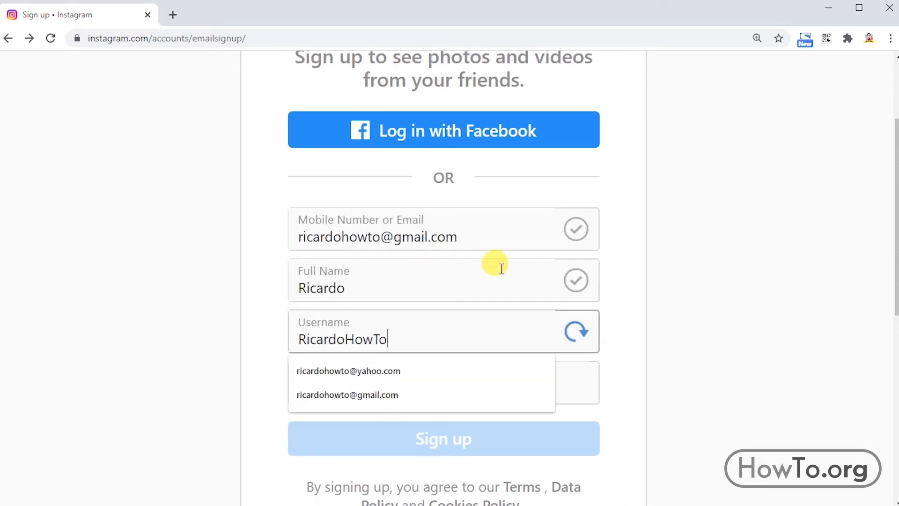
left_click(539, 331)
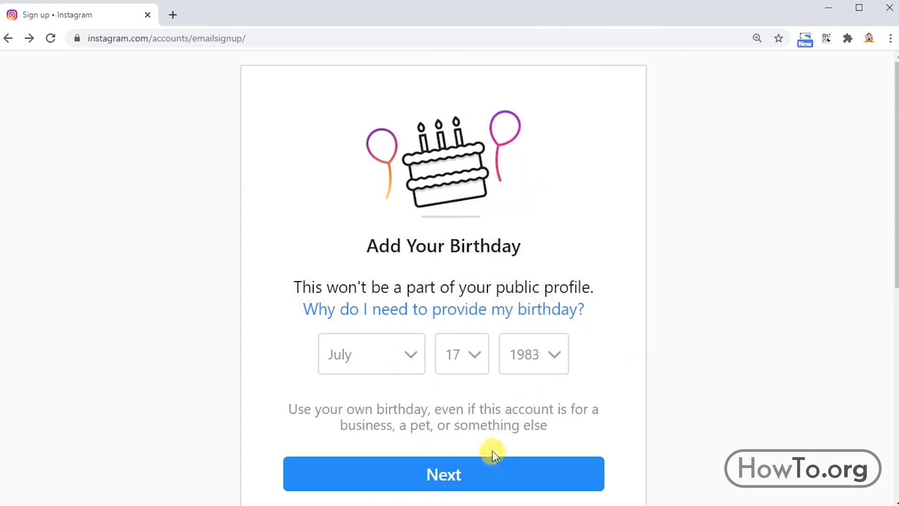
left_click(443, 474)
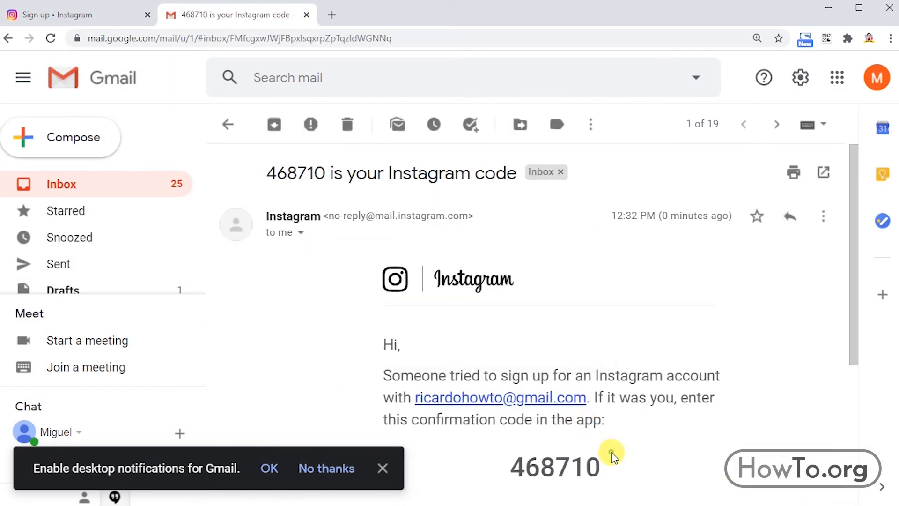
left_click(63, 14)
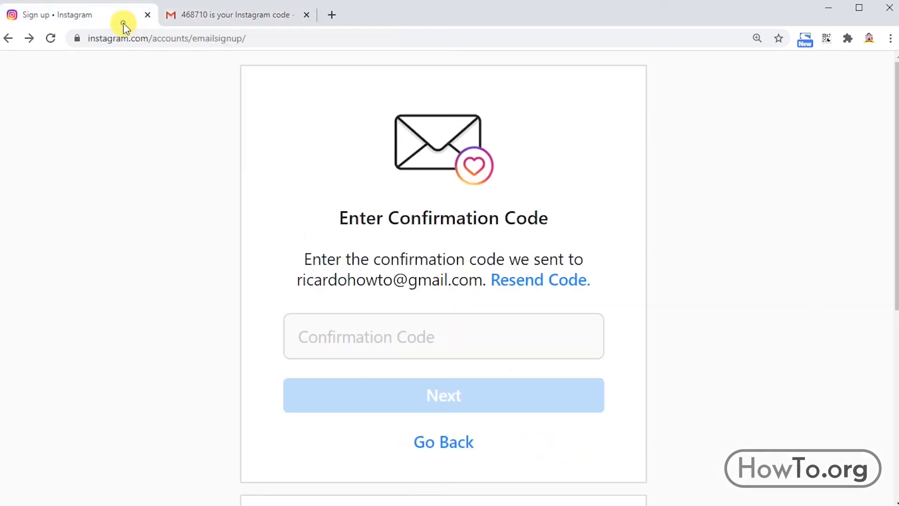
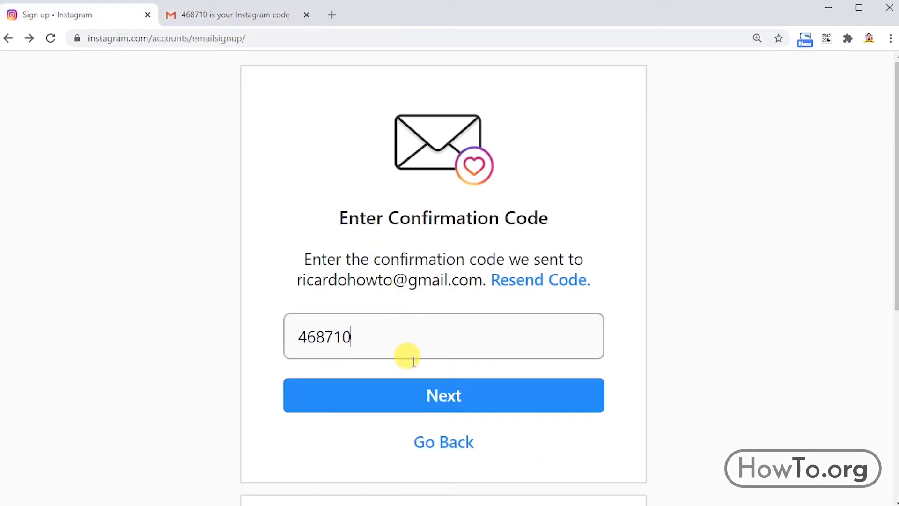
left_click(443, 395)
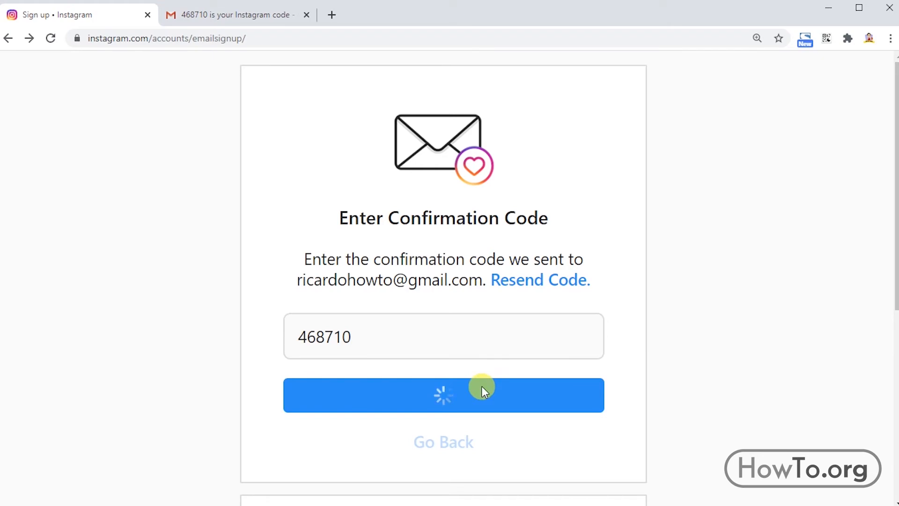
left_click(443, 394)
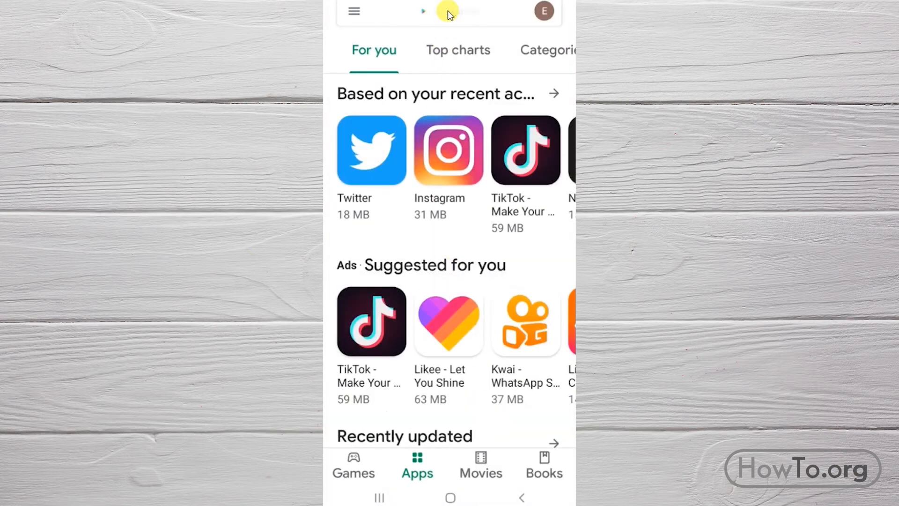
Step: Search the Play Store for 'instagram' and install the Instagram app
type("instagram")
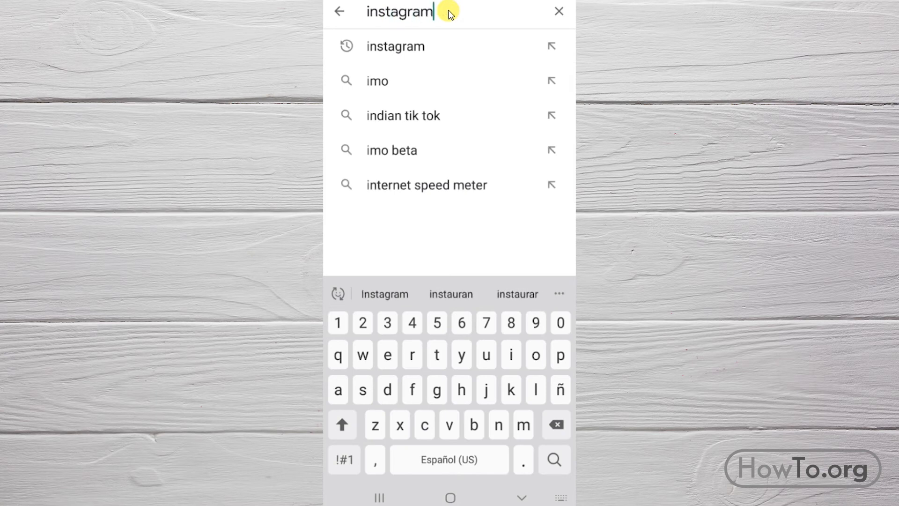
left_click(395, 46)
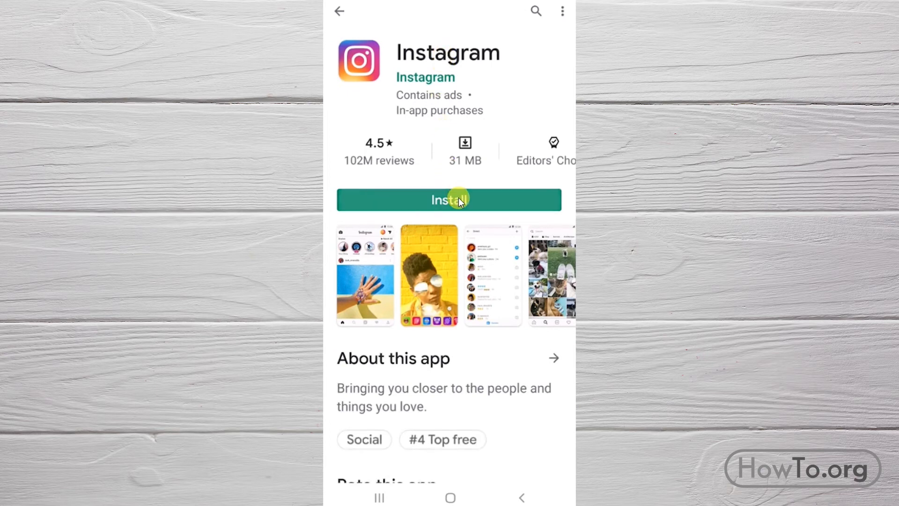
left_click(448, 199)
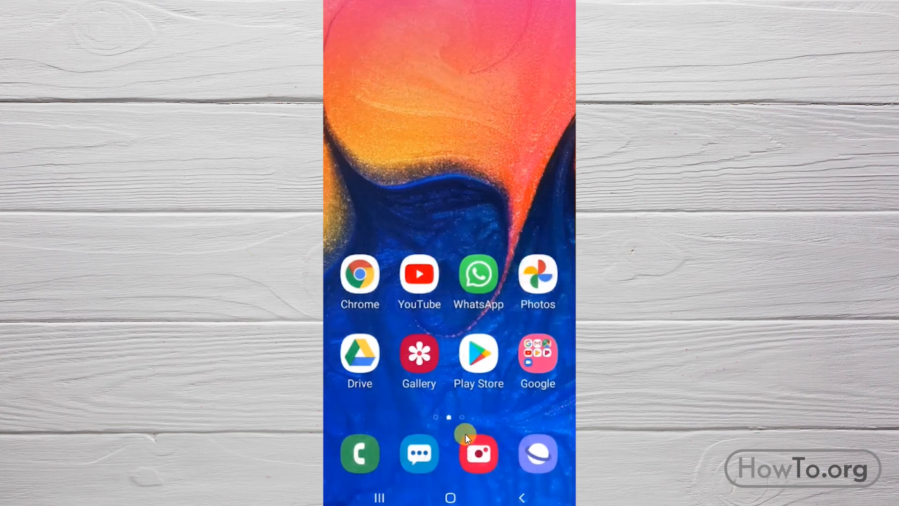
Step: Launch the Instagram app from the phone's app drawer
scroll("left", 3)
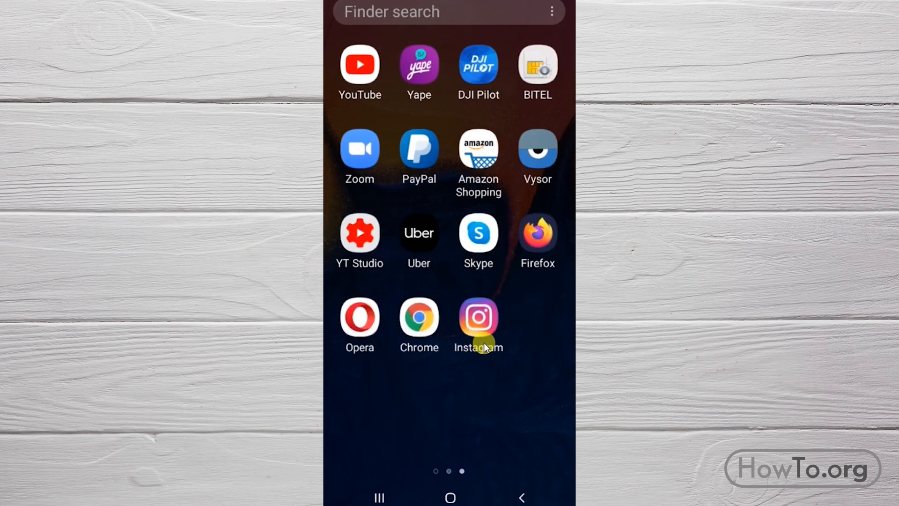
mouse_move(478, 318)
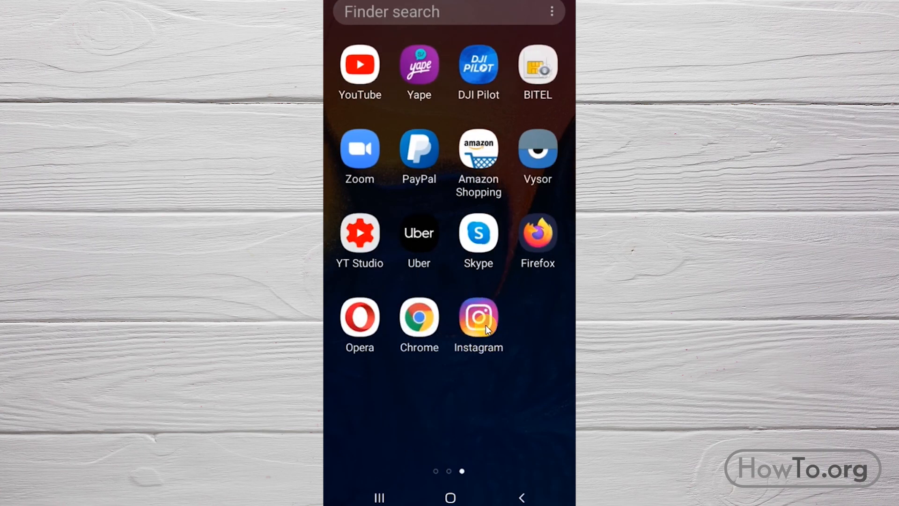
left_click(478, 316)
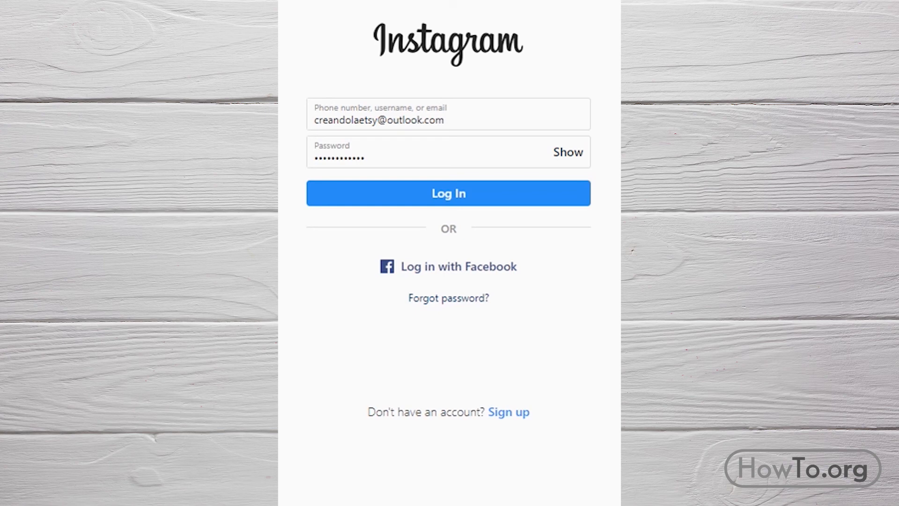
Step: Log in on the phone and show the account's profile page
left_click(447, 193)
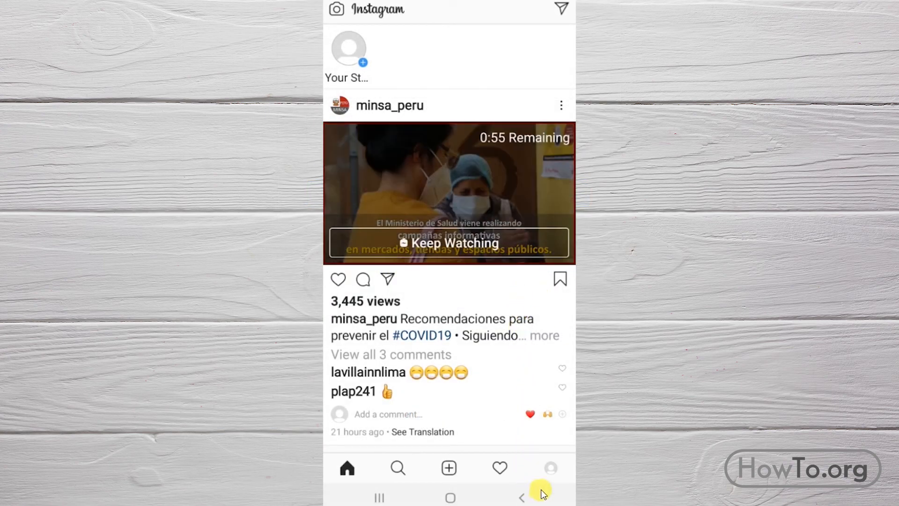
left_click(550, 469)
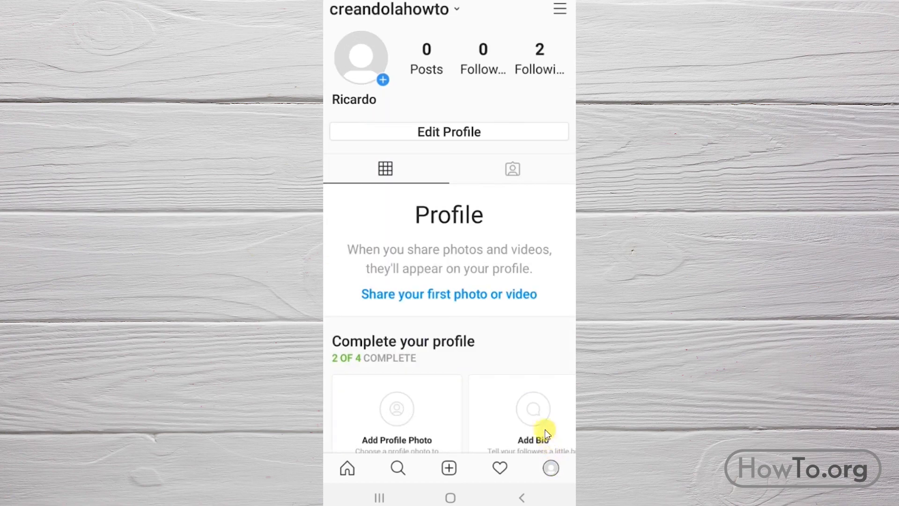
mouse_move(529, 374)
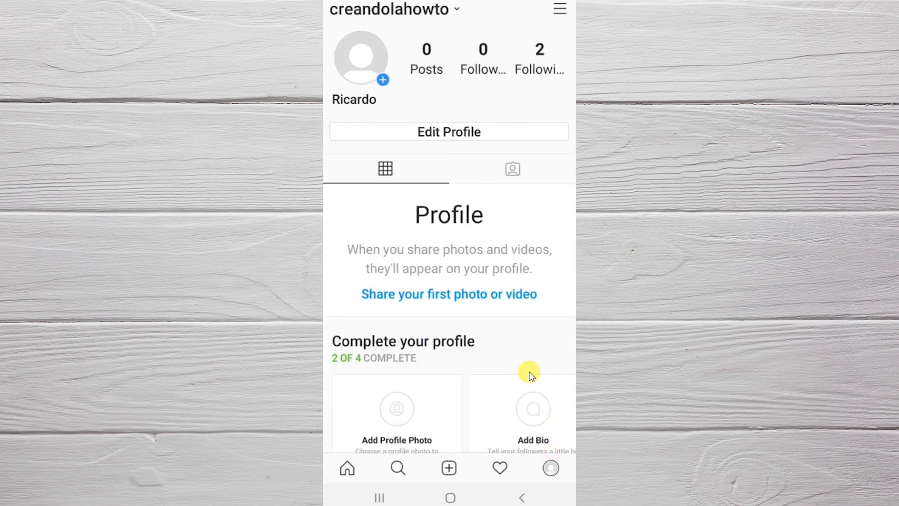